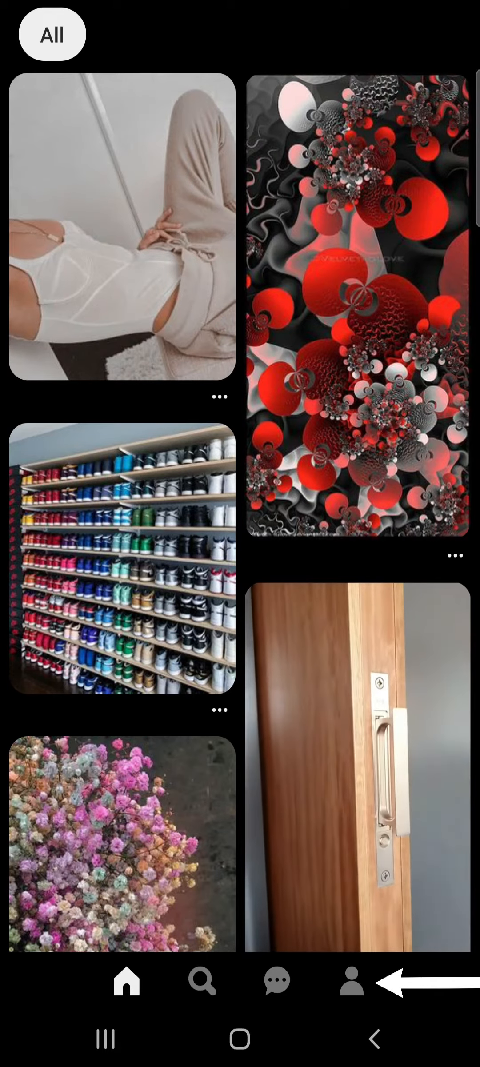
Step: Go to the Tech TV profile showing the empty Tech TV ideas board
{"action": "left_click", "coordinate": [352, 981]}
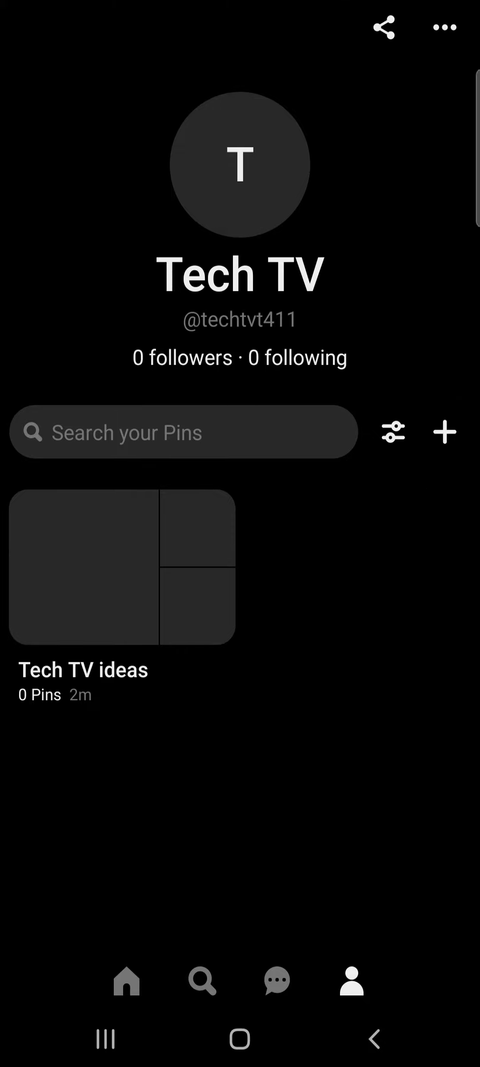
Step: Begin a new Pin from the Create menu using the coffee mug photo
{"action": "left_click", "coordinate": [445, 431]}
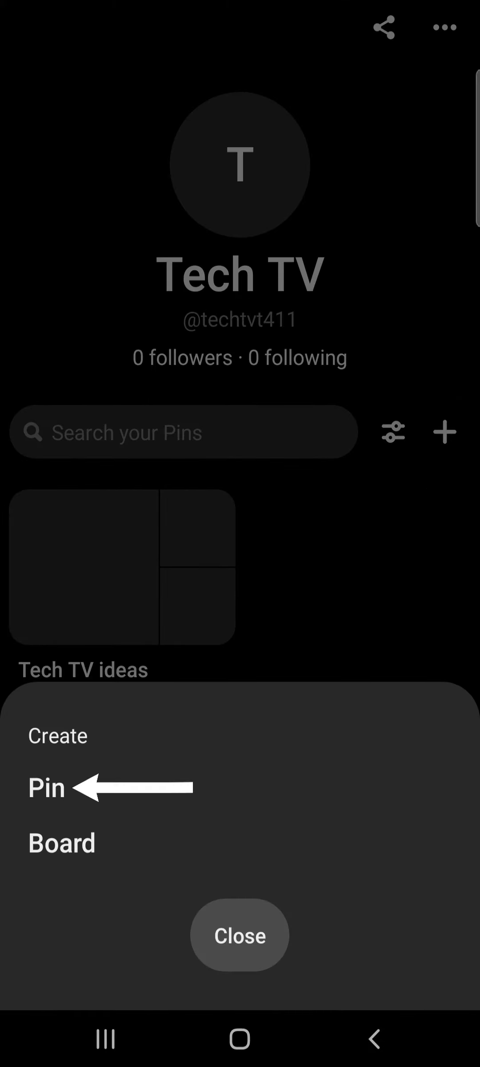
{"action": "left_click", "coordinate": [46, 788]}
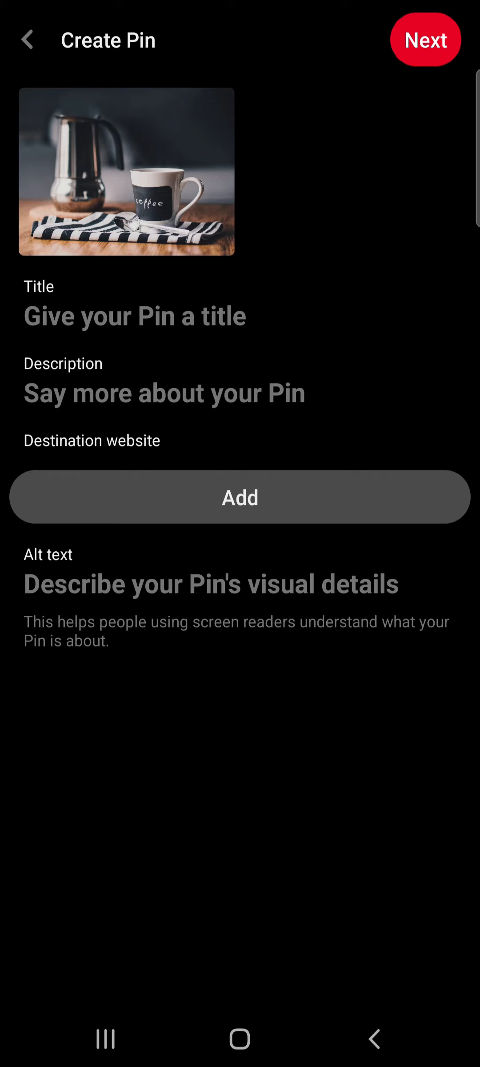
Step: Title the pin 'Morning coffee' with a description reminding you to drink your morning coffee
{"action": "type", "text": "Morning coffee"}
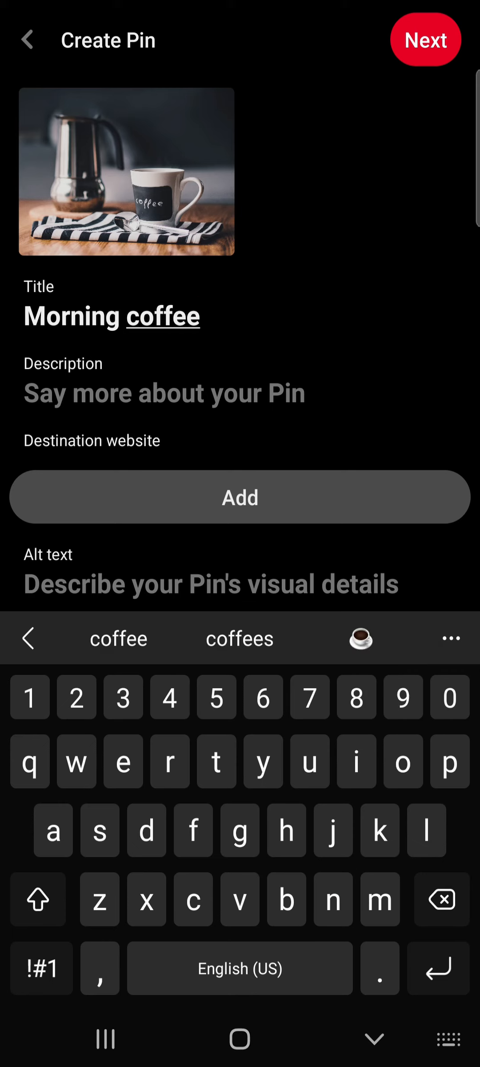
{"action": "type", "text": "This pi"}
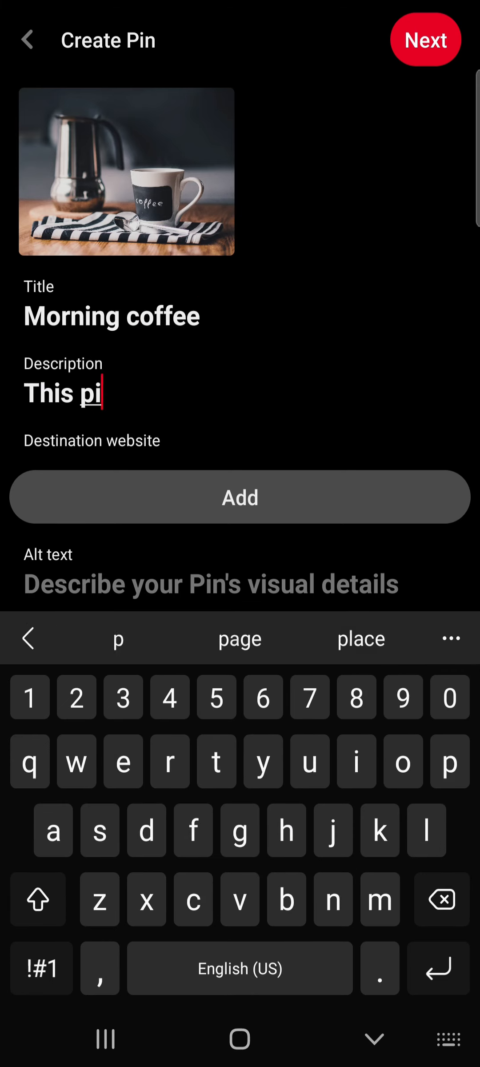
{"action": "type", "text": "cture will remin"}
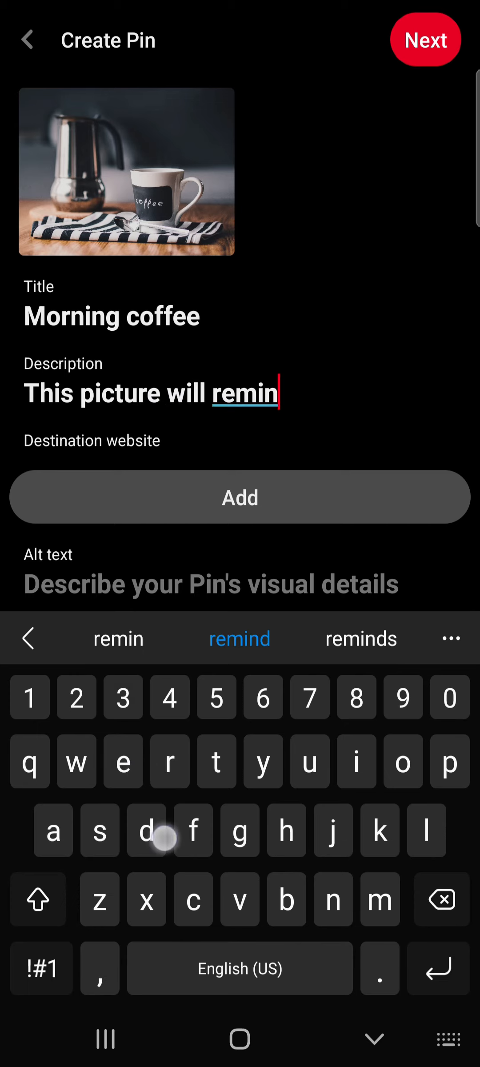
{"action": "type", "text": "d you to drink your morning coffee"}
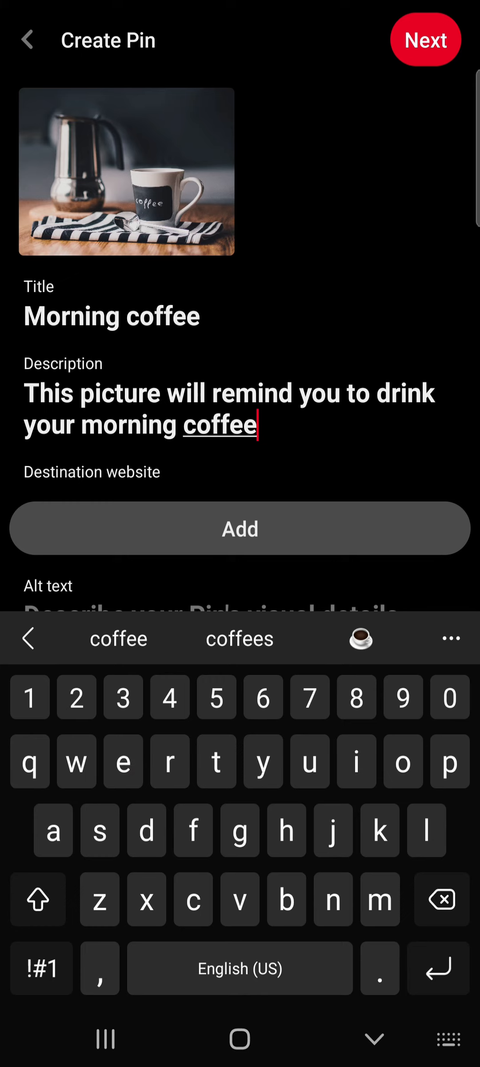
Step: Add a destination website link and alt text describing the coffee mug, then proceed to board selection
{"action": "left_click", "coordinate": [239, 529]}
{"action": "type", "text": "A picture of a coffee mug to remind you to drink your morning coffee"}
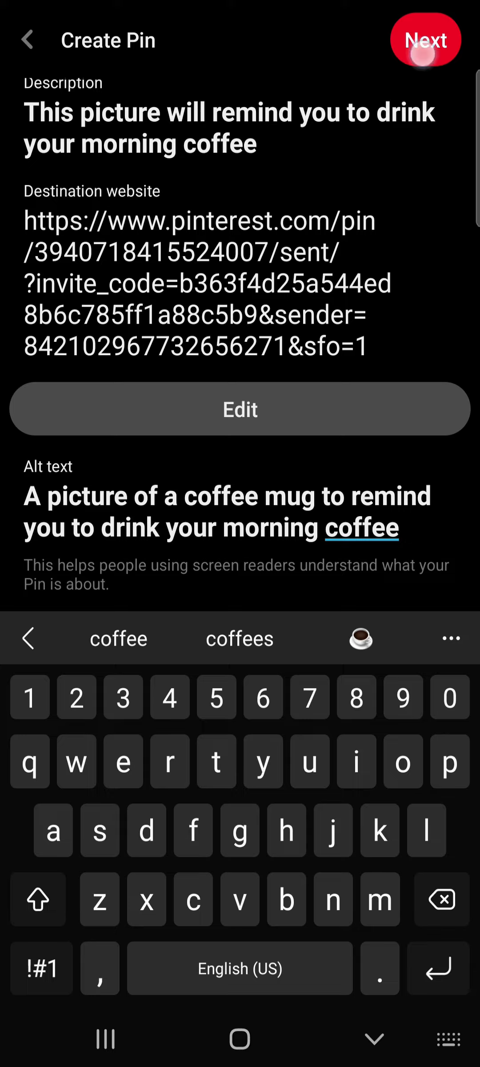
{"action": "left_click", "coordinate": [425, 38]}
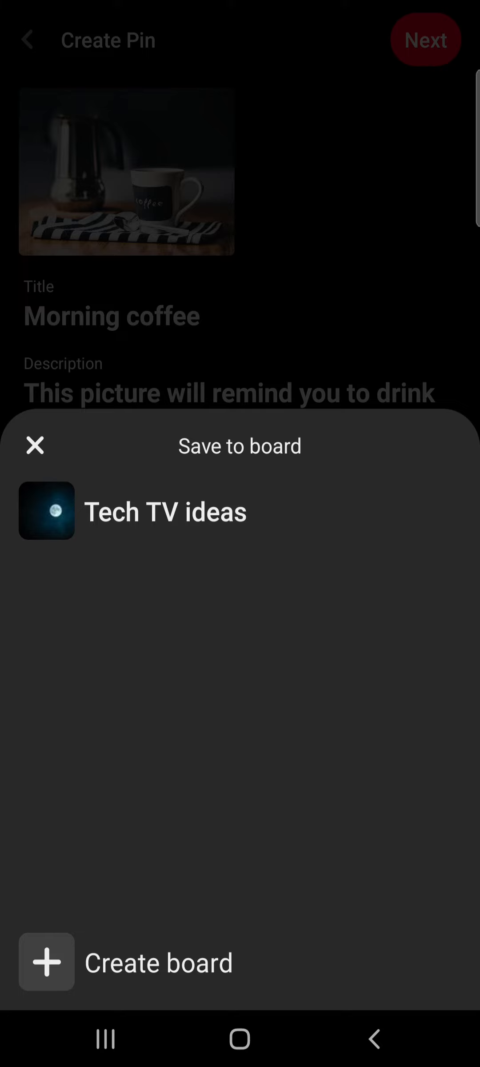
Step: Save the pin to the Tech TV ideas board so it holds 1 Pin
{"action": "left_click", "coordinate": [224, 511]}
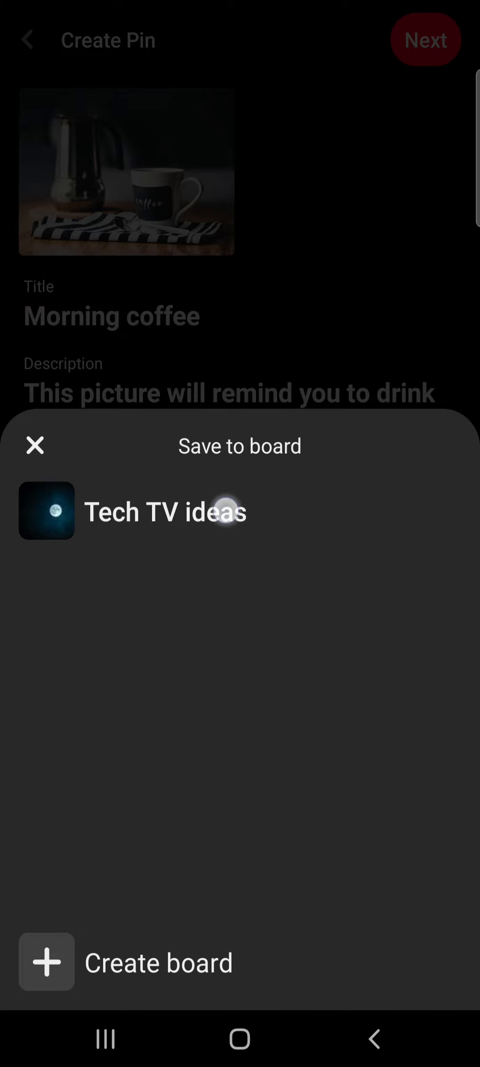
{"action": "left_click", "coordinate": [164, 511]}
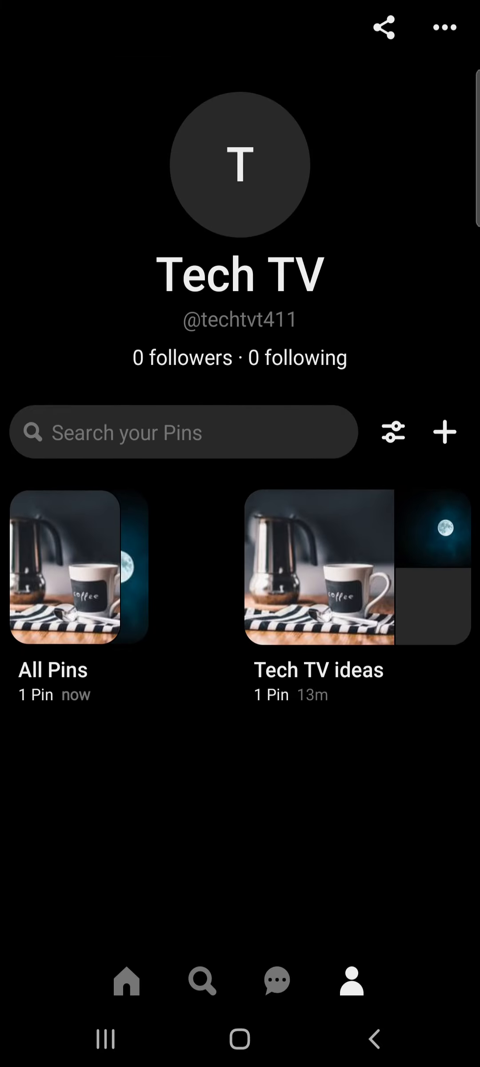